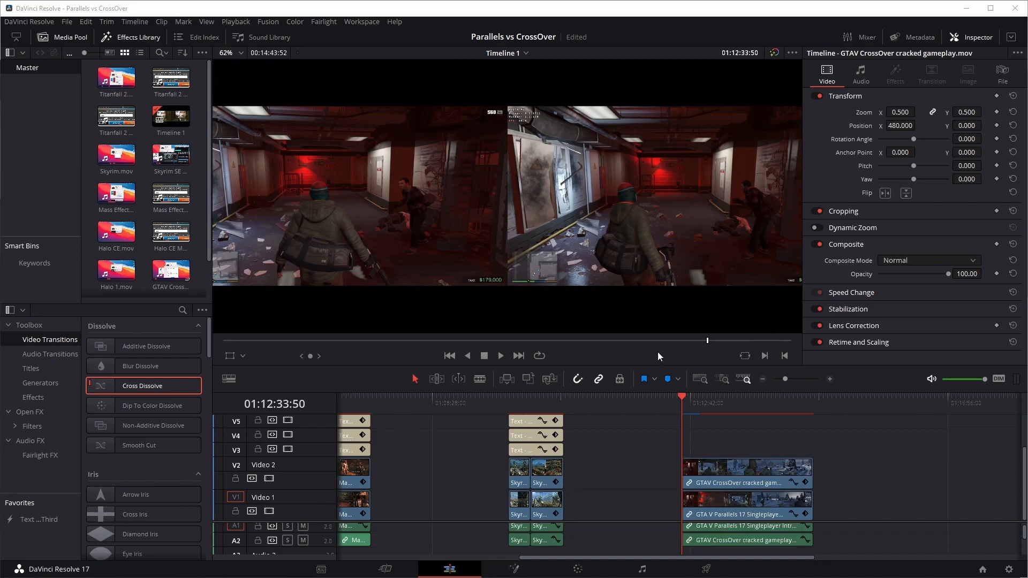
{"action": "mouse_move", "coordinate": [575, 150]}
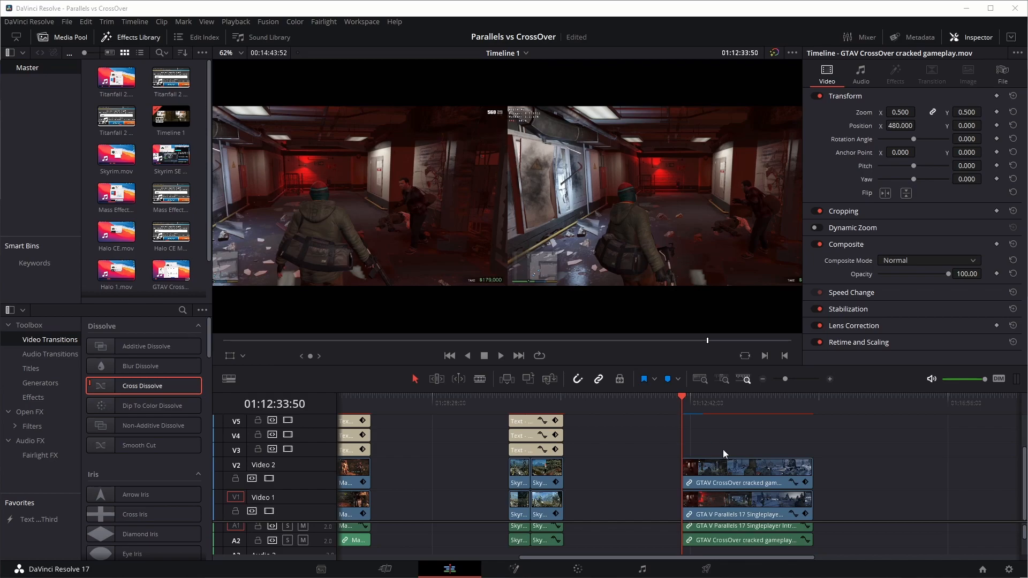
{"action": "mouse_move", "coordinate": [569, 152]}
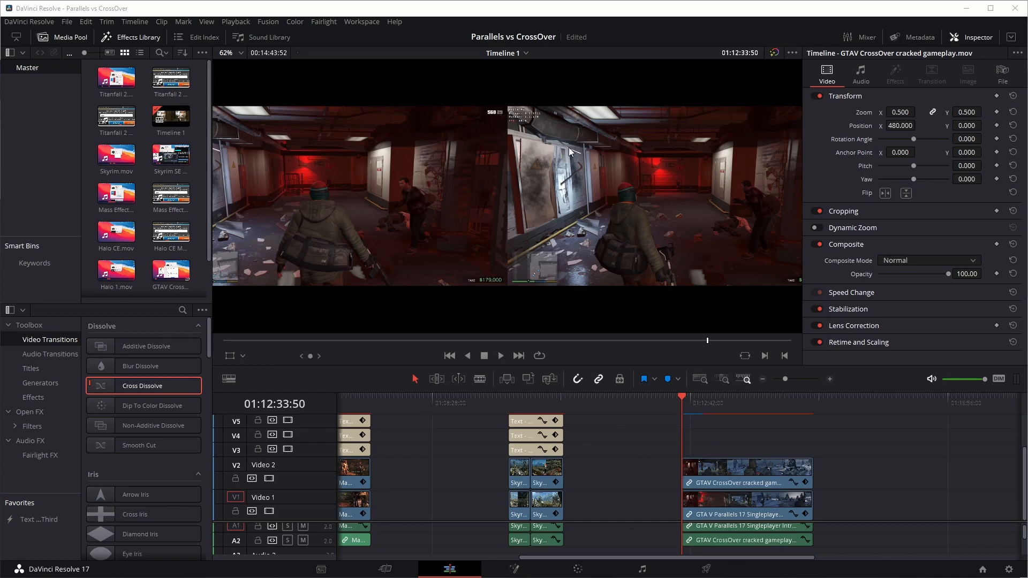
{"action": "mouse_move", "coordinate": [576, 234]}
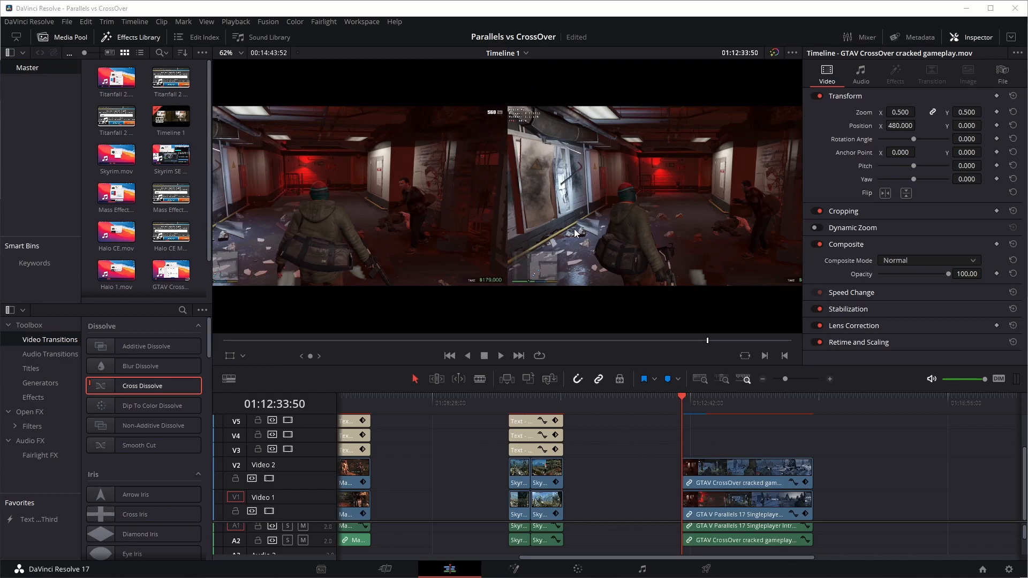
{"action": "mouse_move", "coordinate": [578, 181]}
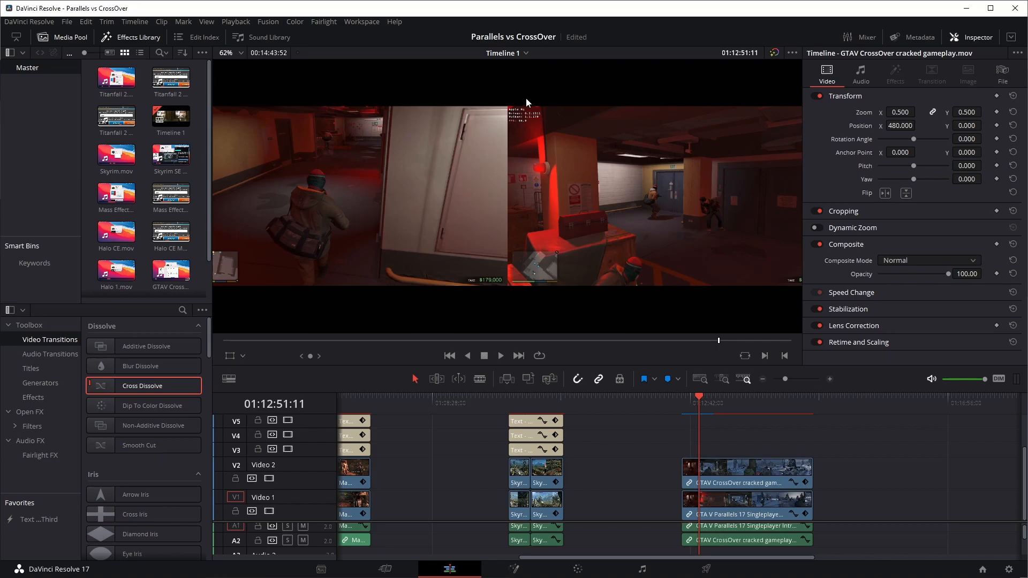
{"action": "mouse_move", "coordinate": [522, 138]}
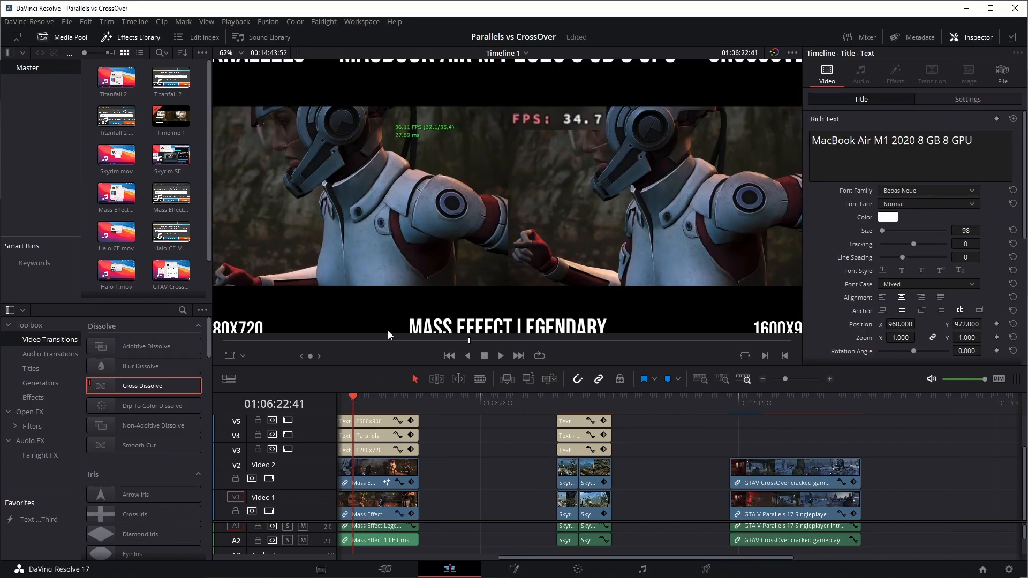
{"action": "mouse_move", "coordinate": [418, 386]}
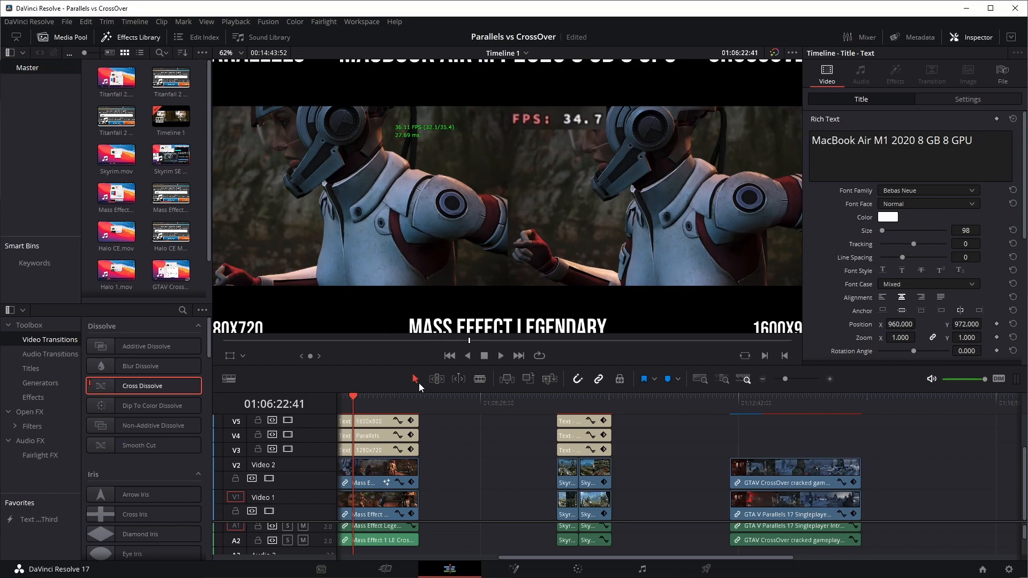
Put the playhead on the GTAV CrossOver clip and reopen it in Fusion.
{"action": "left_click", "coordinate": [499, 355]}
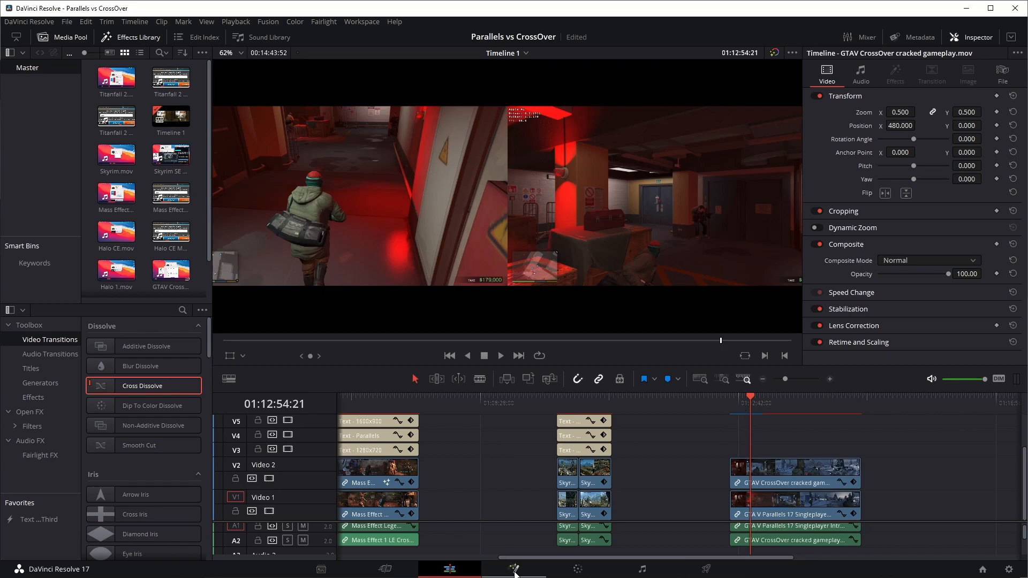
{"action": "left_click", "coordinate": [513, 568]}
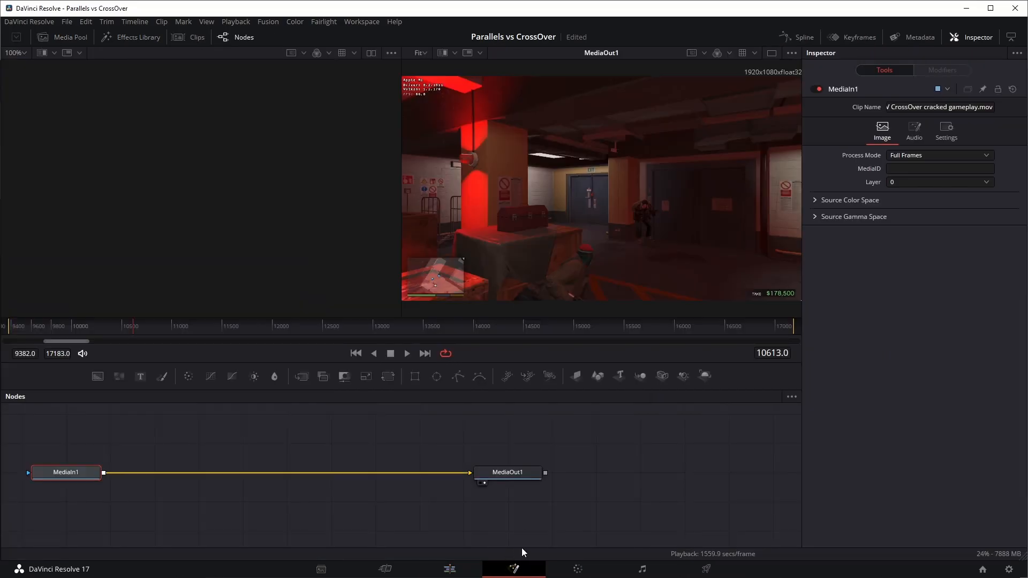
{"action": "left_click", "coordinate": [449, 568]}
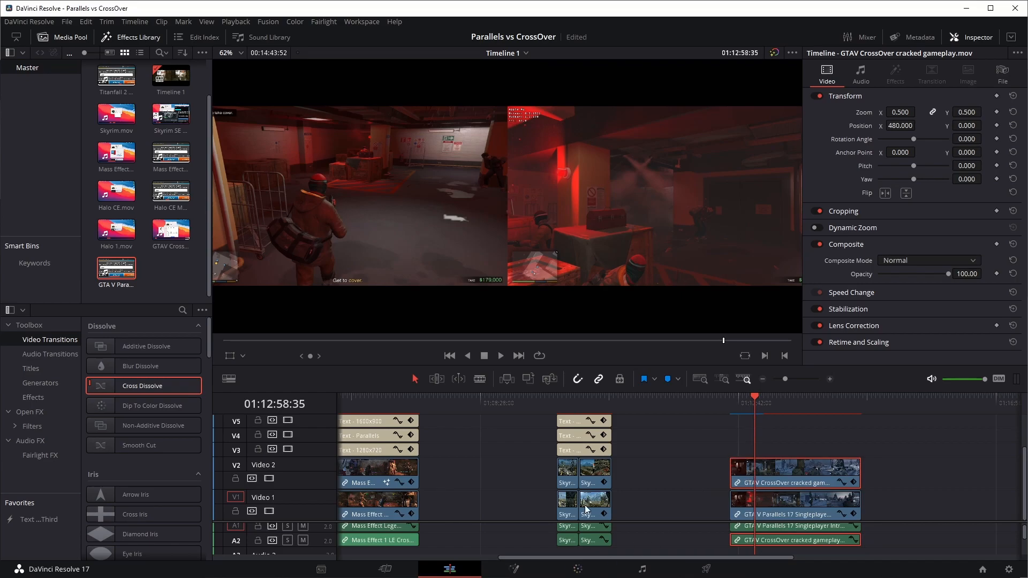
{"action": "left_click", "coordinate": [513, 569]}
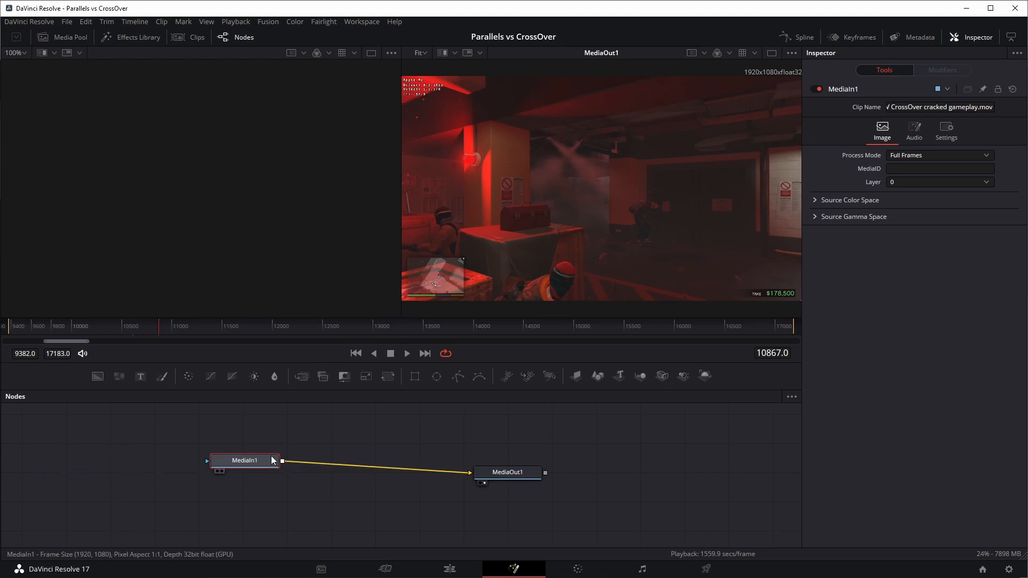
{"action": "left_click", "coordinate": [508, 472]}
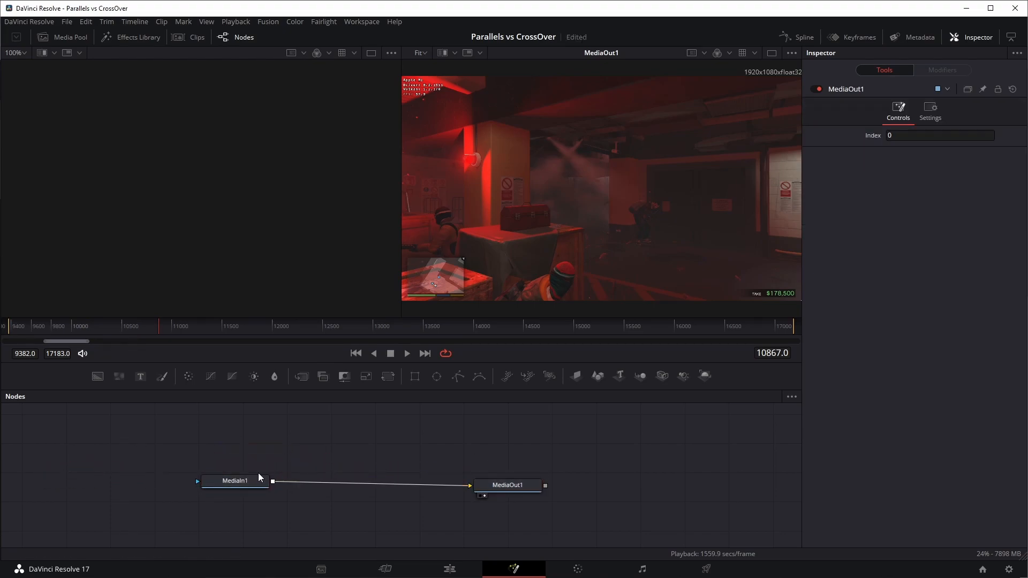
Insert a Transform node after MediaIn1, found by searching 'tras' in Select Tool.
{"action": "left_click", "coordinate": [344, 376]}
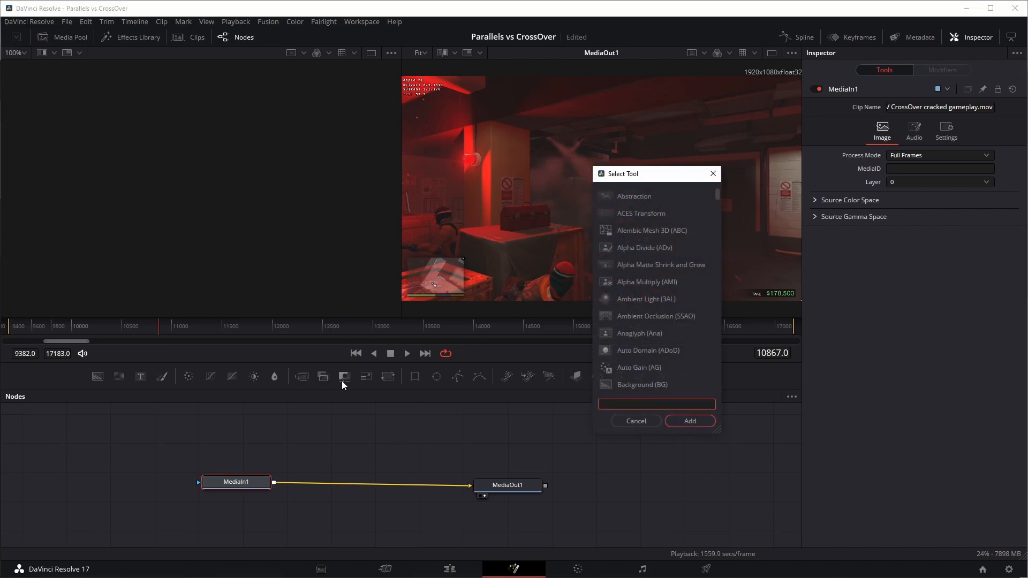
{"action": "mouse_move", "coordinate": [570, 420]}
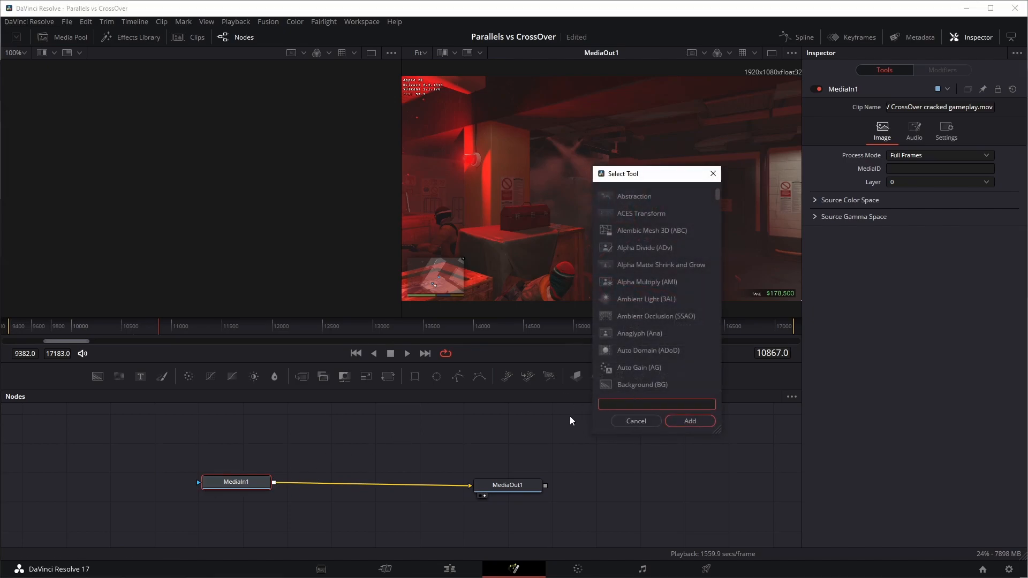
{"action": "type", "text": "tra"}
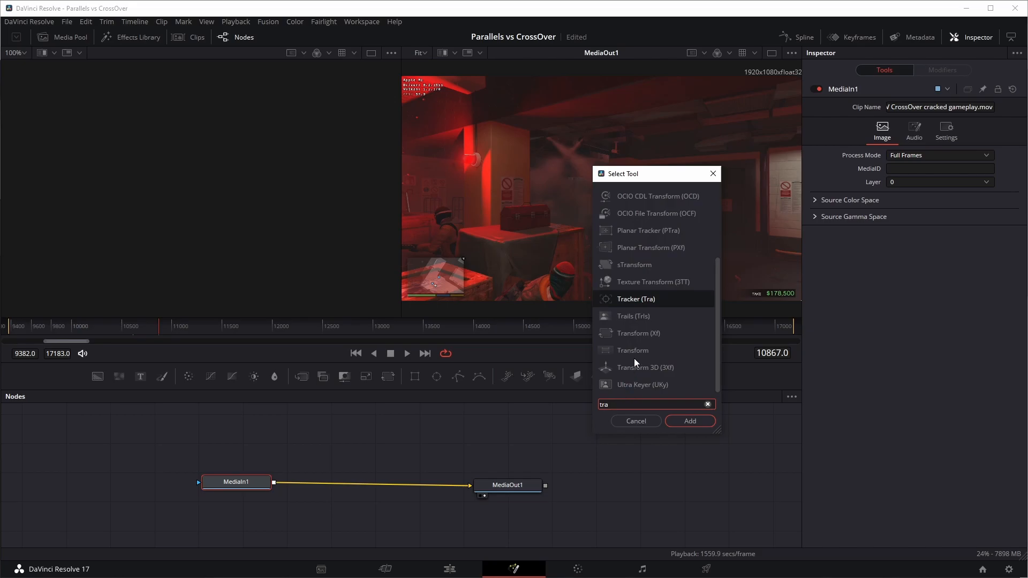
{"action": "type", "text": "s"}
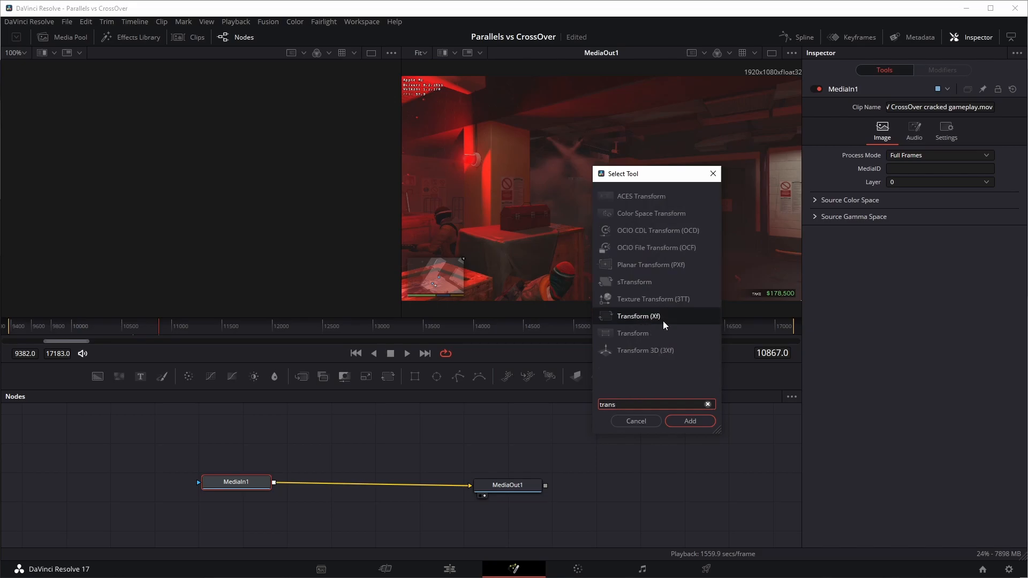
{"action": "left_click", "coordinate": [689, 421]}
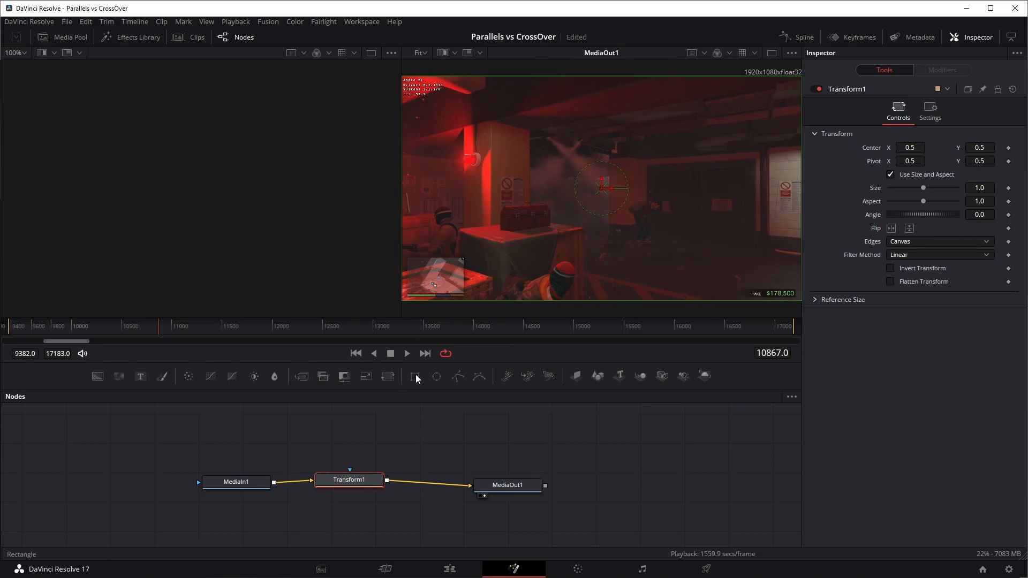
Feed a Rectangle mask into Transform1 over the FPS counter, then select Transform1 to scale it.
{"action": "left_click", "coordinate": [415, 376]}
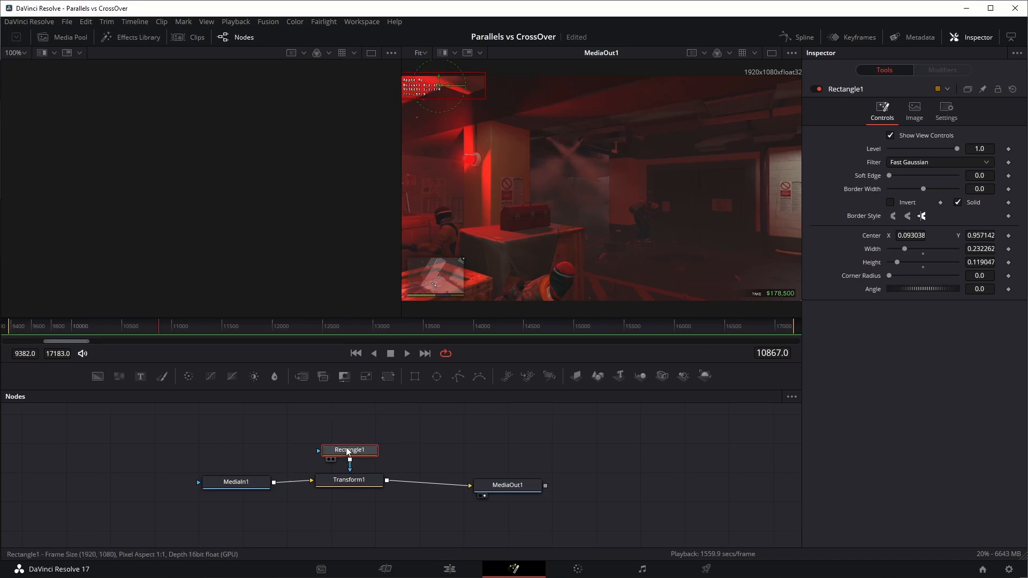
{"action": "left_click", "coordinate": [349, 479]}
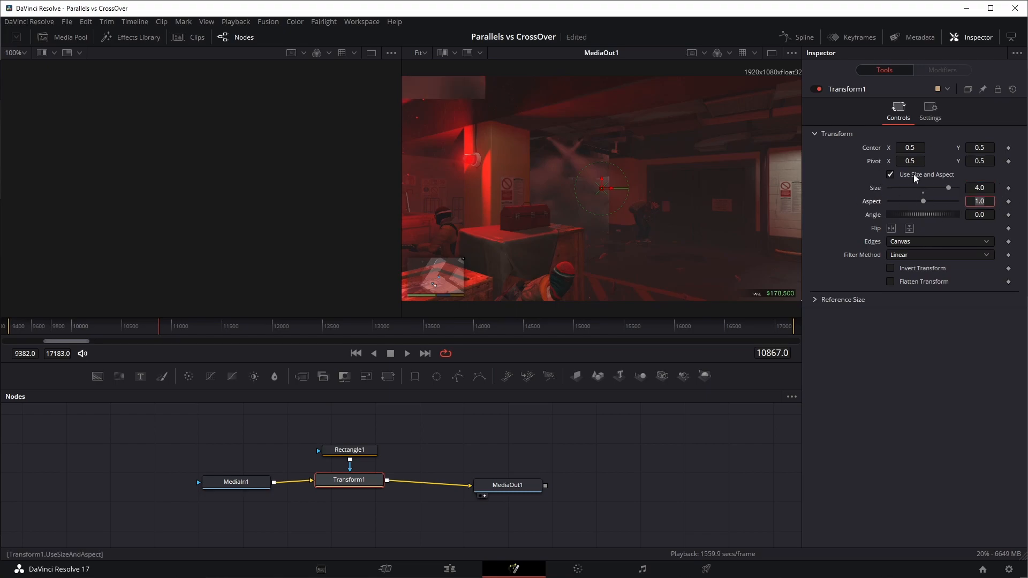
{"action": "mouse_move", "coordinate": [497, 112]}
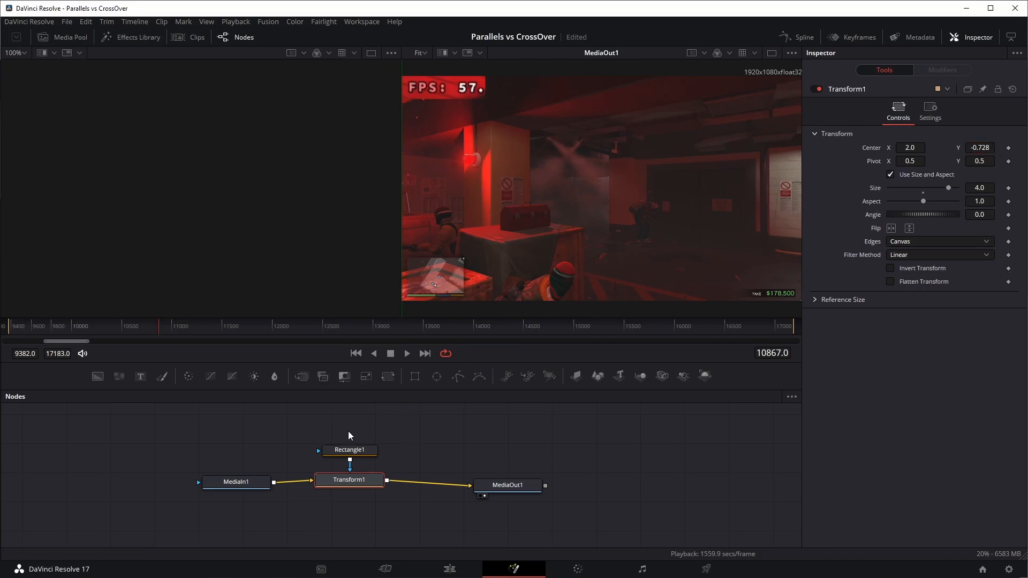
Widen the Rectangle1 mask to 0.328647 and return to the Edit page.
{"action": "left_click", "coordinate": [350, 450]}
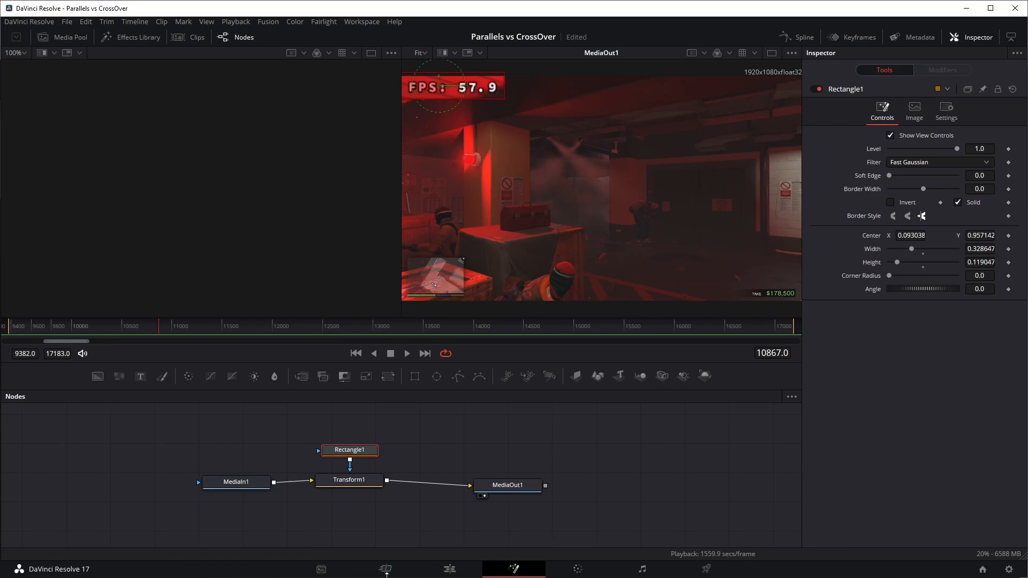
{"action": "left_click", "coordinate": [449, 569]}
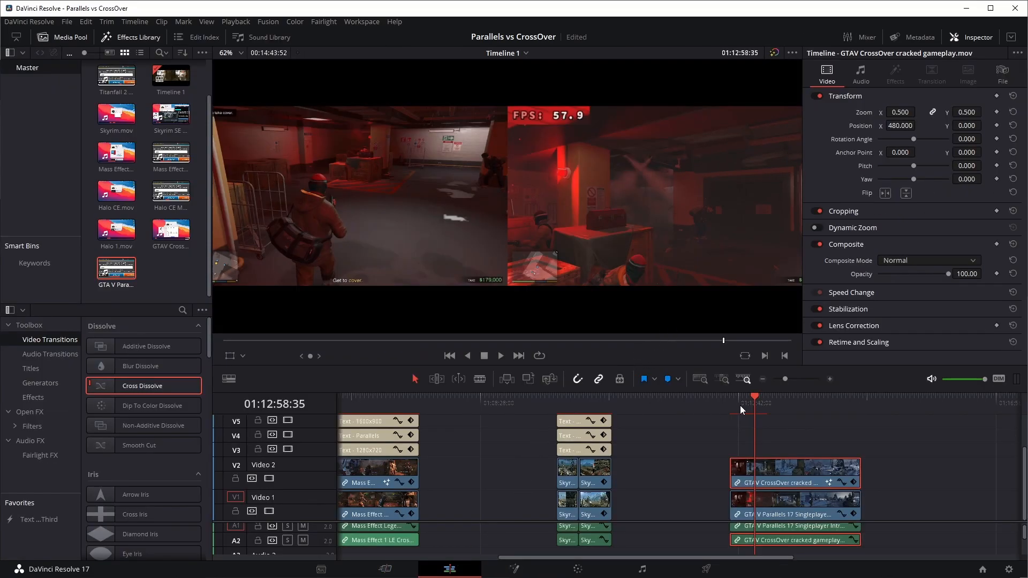
{"action": "left_click", "coordinate": [754, 398]}
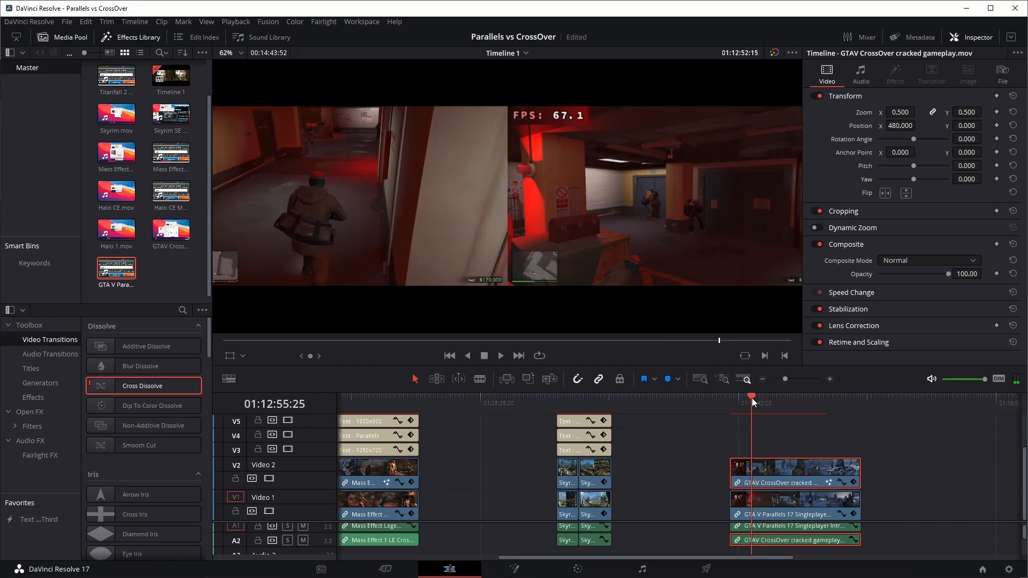
{"action": "left_click", "coordinate": [779, 399]}
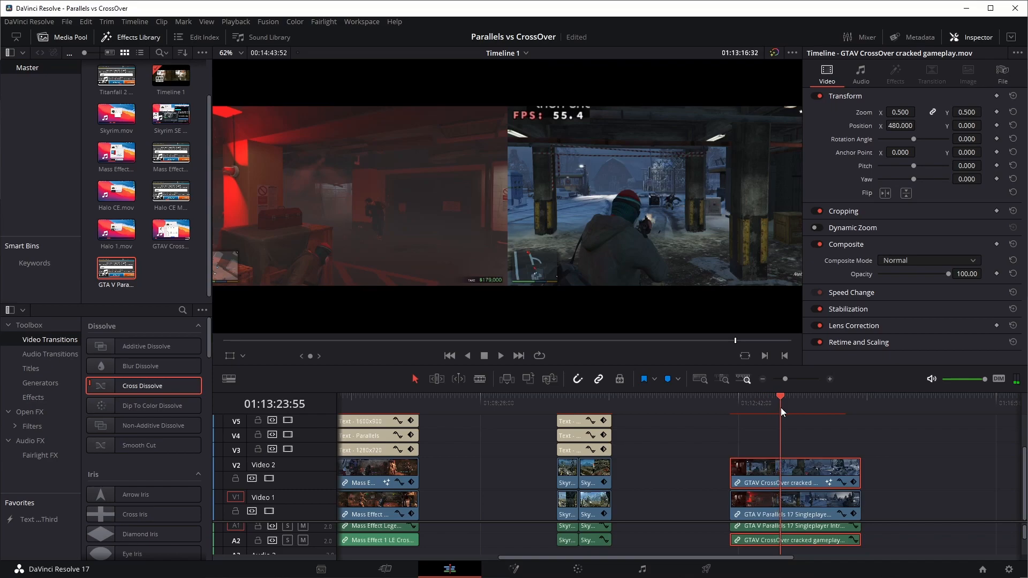
{"action": "left_click", "coordinate": [797, 403]}
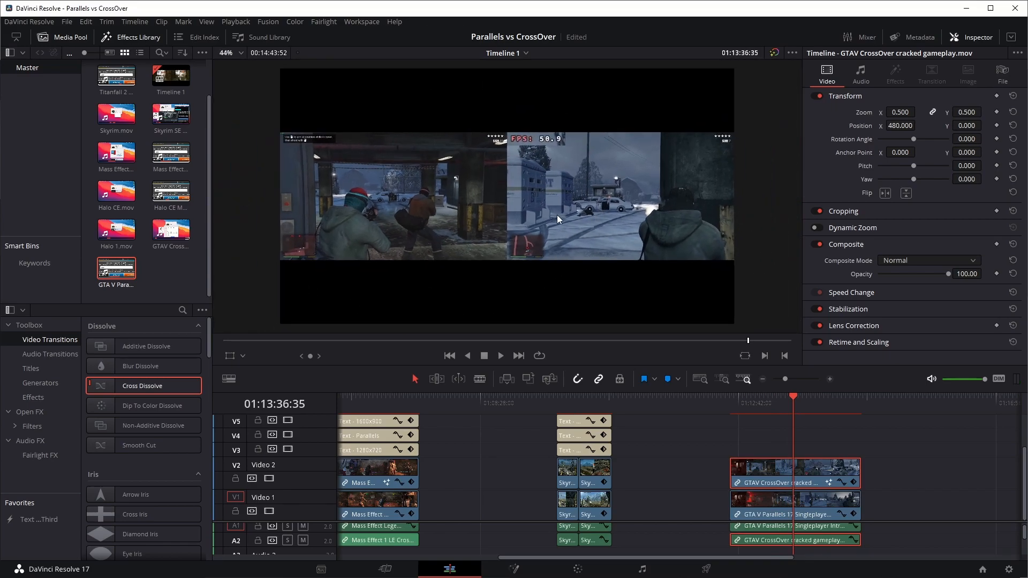
{"action": "mouse_move", "coordinate": [540, 172]}
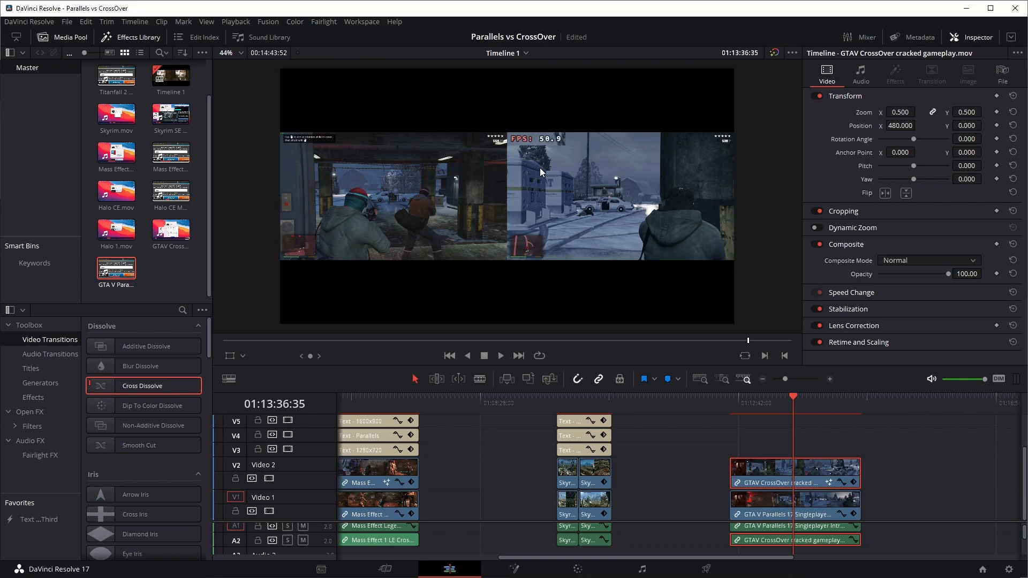
{"action": "mouse_move", "coordinate": [511, 128]}
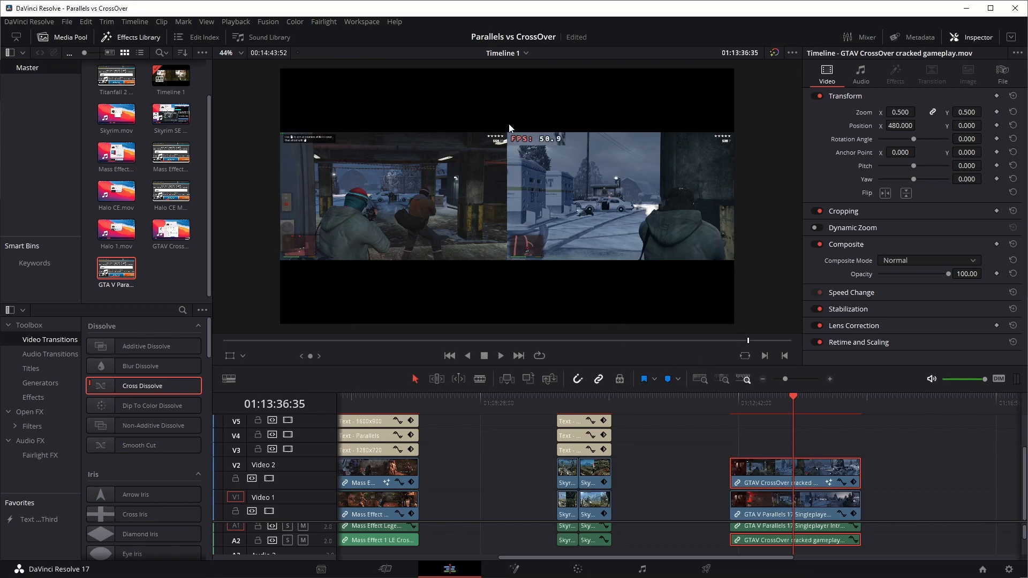
{"action": "mouse_move", "coordinate": [864, 407]}
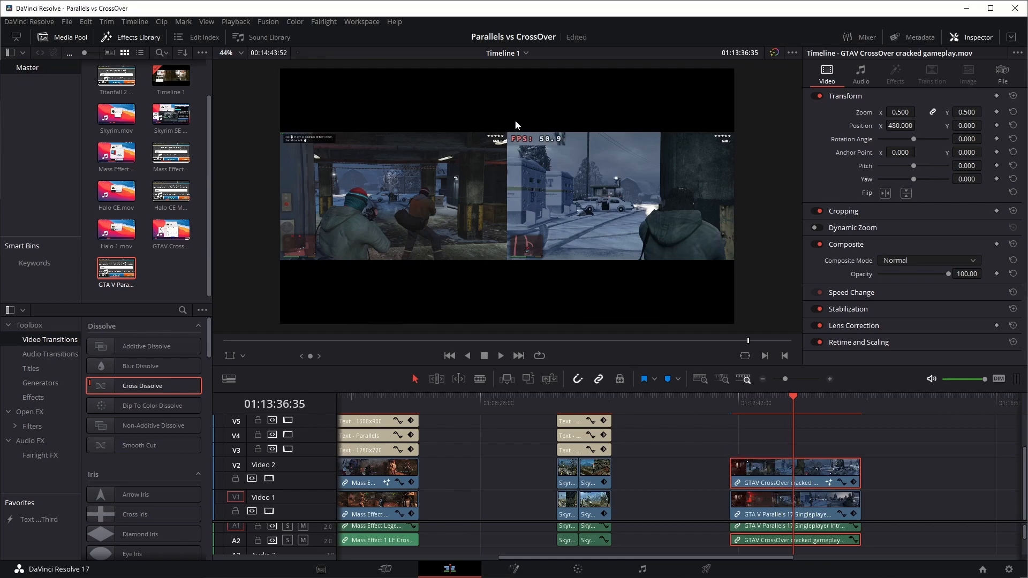
{"action": "mouse_move", "coordinate": [618, 138]}
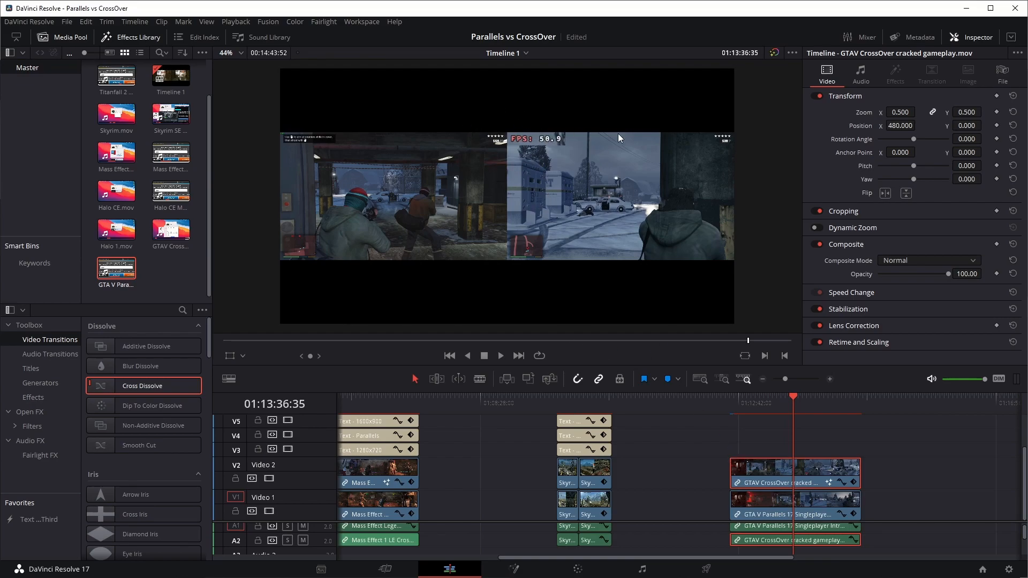
{"action": "mouse_move", "coordinate": [542, 225]}
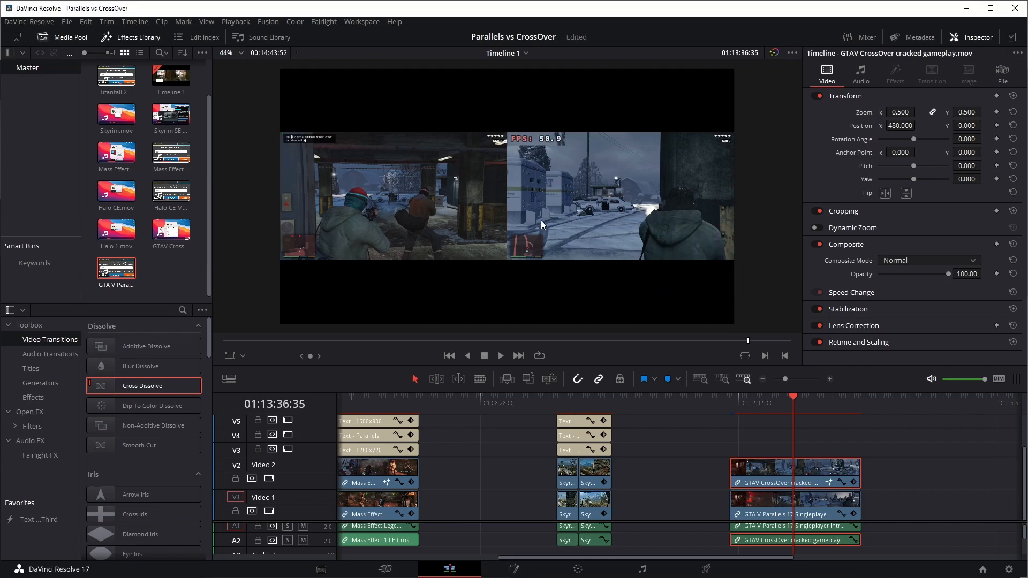
{"action": "mouse_move", "coordinate": [534, 278]}
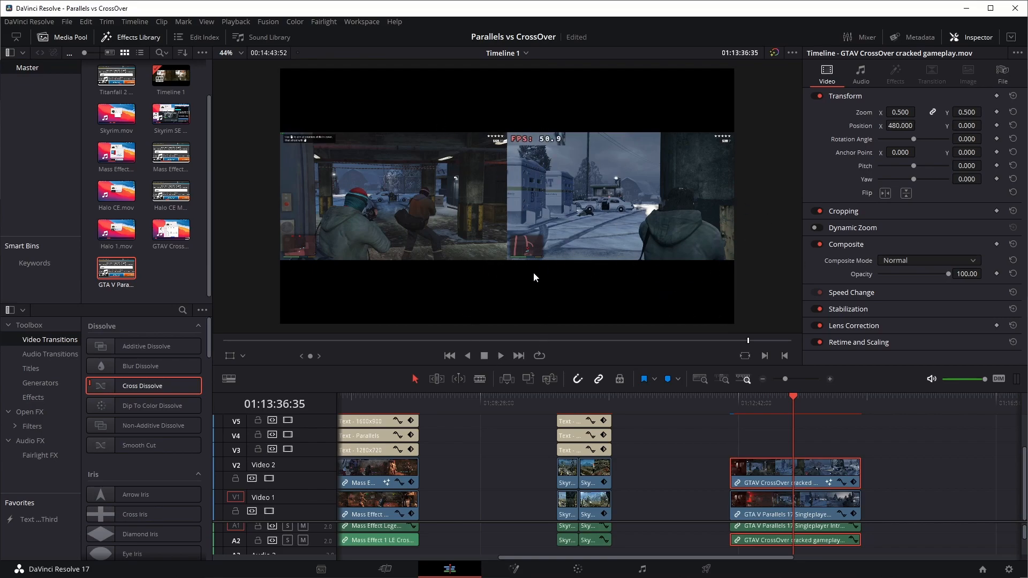